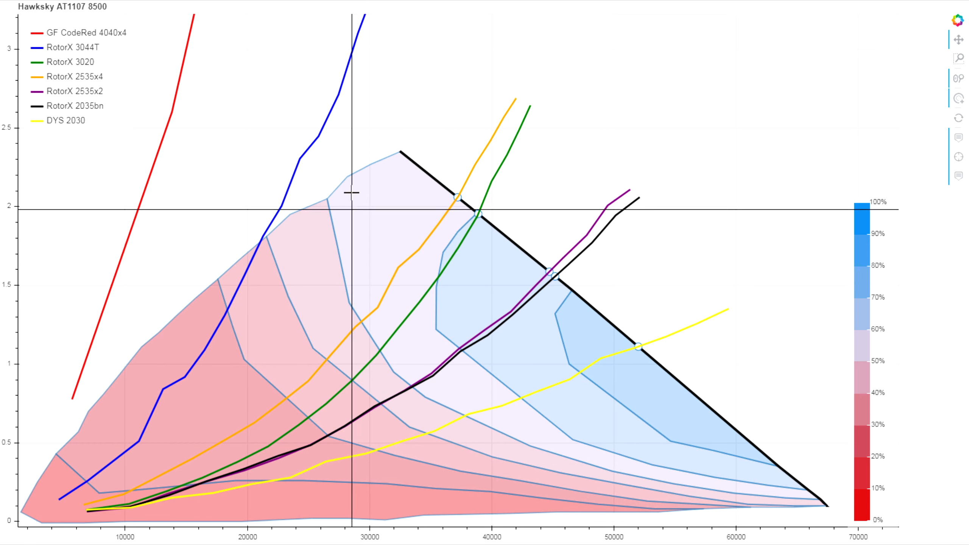
{"action": "mouse_move", "coordinate": [426, 388]}
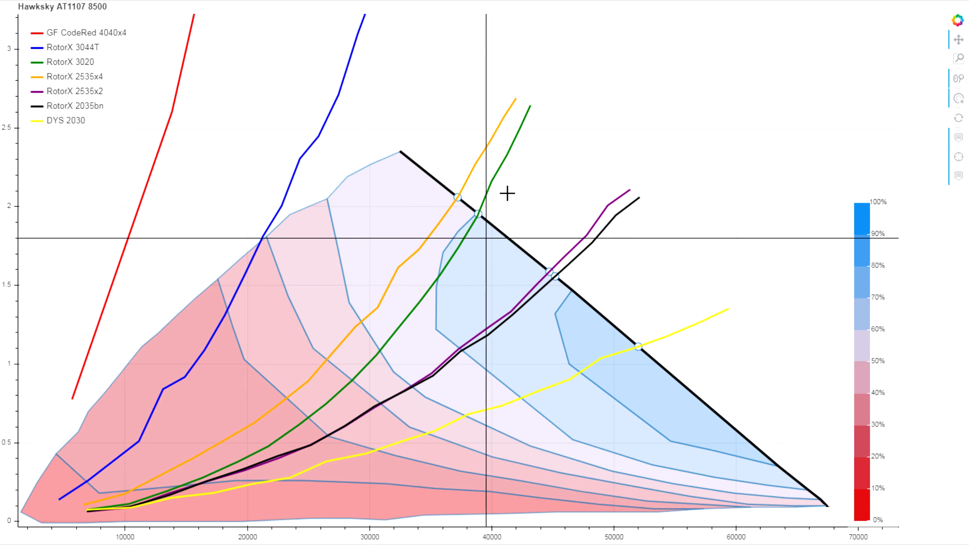
{"action": "mouse_move", "coordinate": [644, 321]}
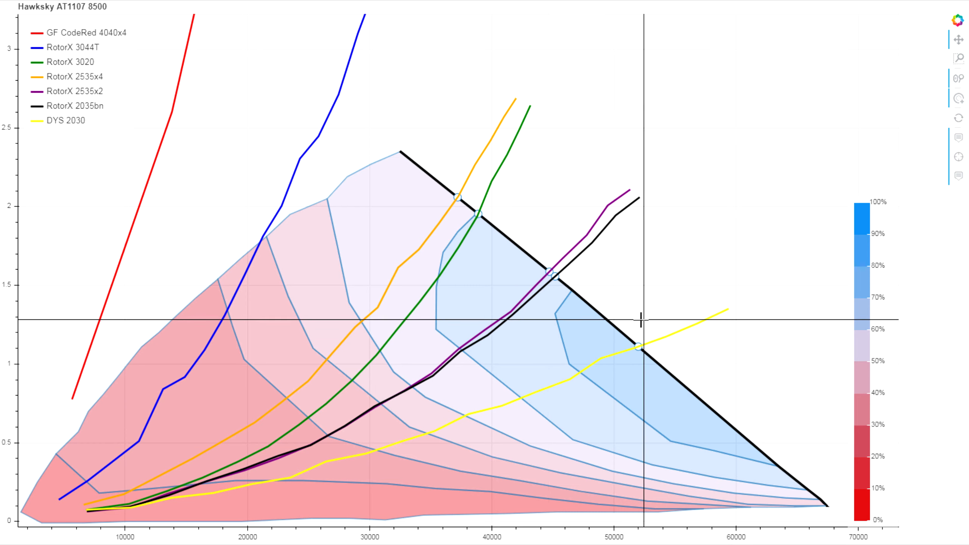
{"action": "mouse_move", "coordinate": [662, 325]}
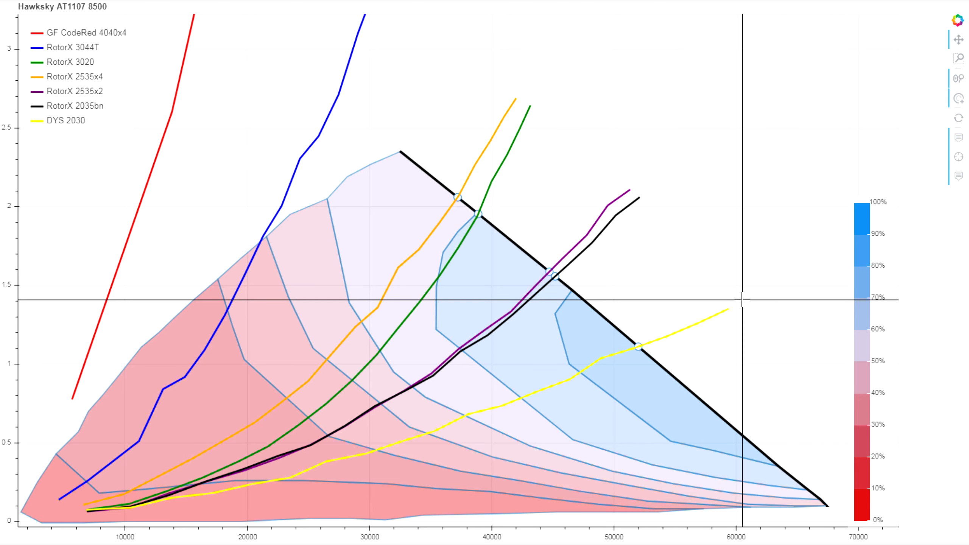
{"action": "mouse_move", "coordinate": [489, 376]}
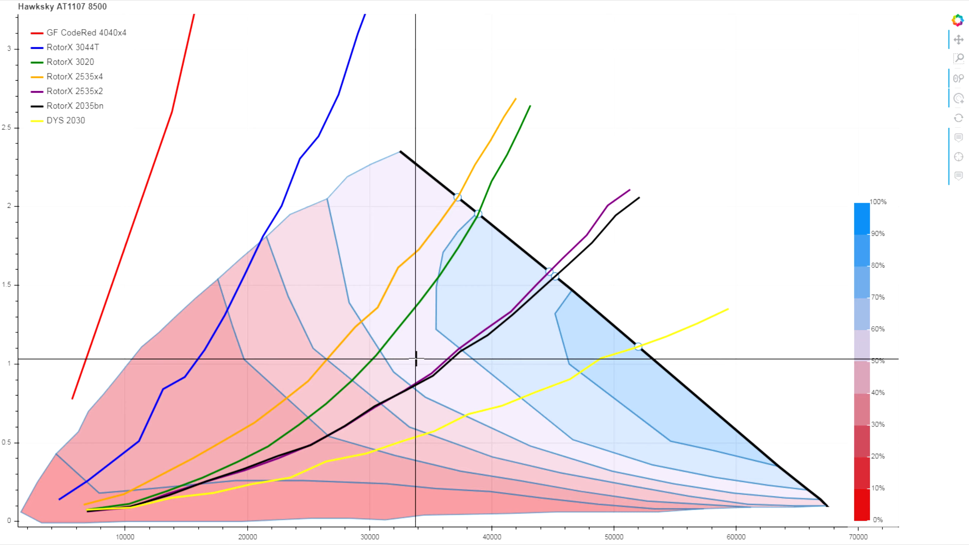
{"action": "mouse_move", "coordinate": [372, 309]}
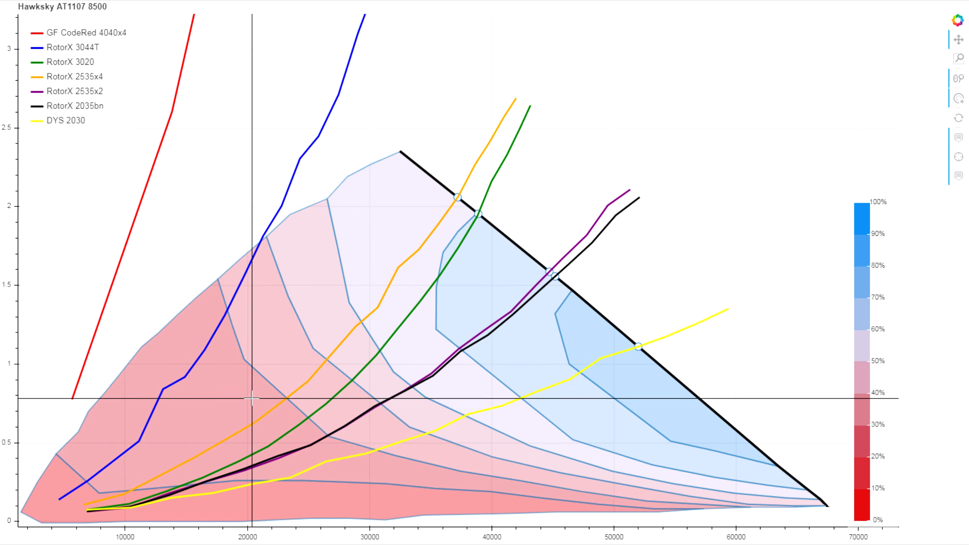
{"action": "mouse_move", "coordinate": [525, 280]}
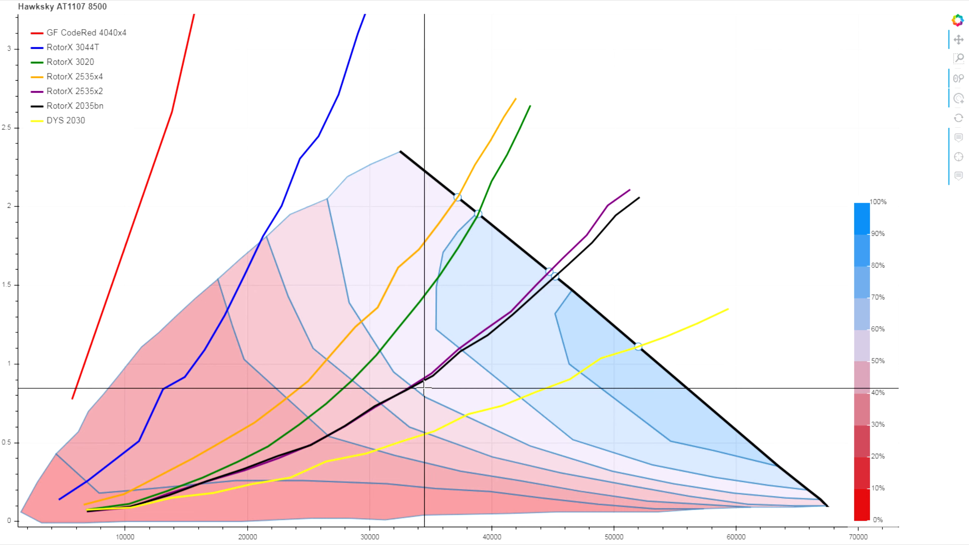
{"action": "mouse_move", "coordinate": [474, 213]}
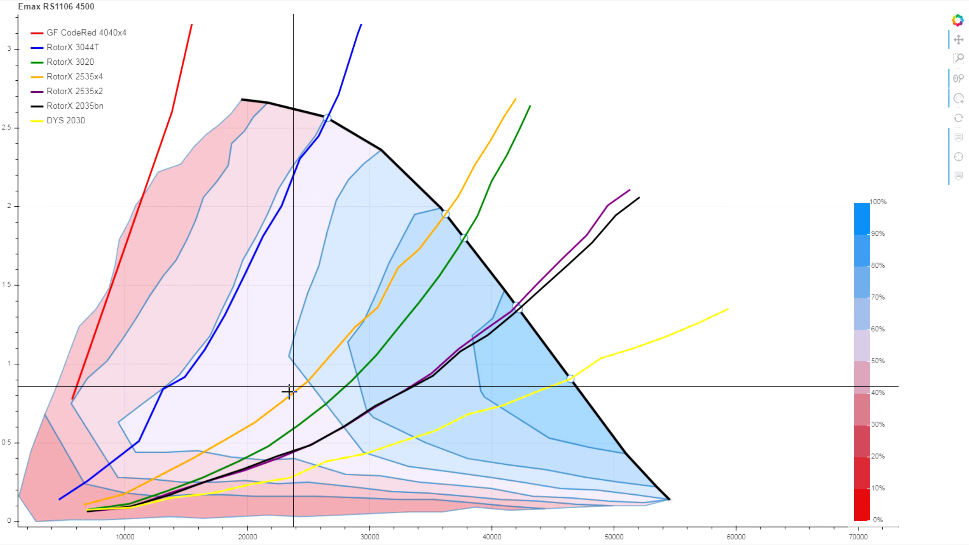
{"action": "mouse_move", "coordinate": [301, 412]}
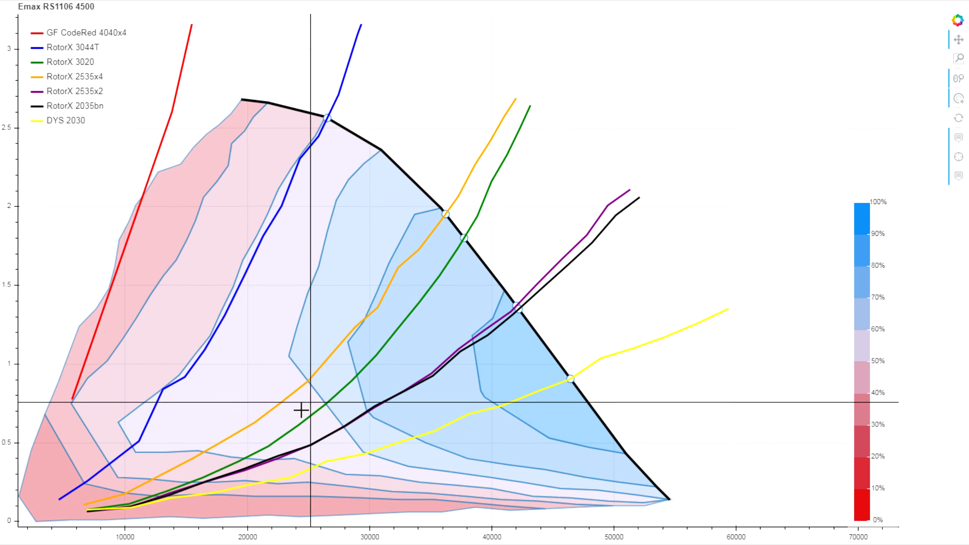
{"action": "mouse_move", "coordinate": [372, 539]}
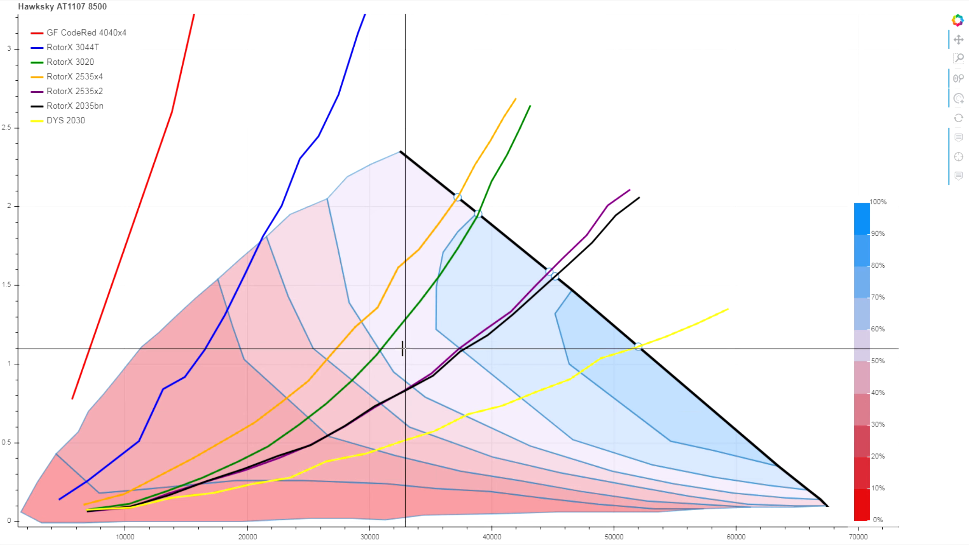
{"action": "mouse_move", "coordinate": [372, 357]}
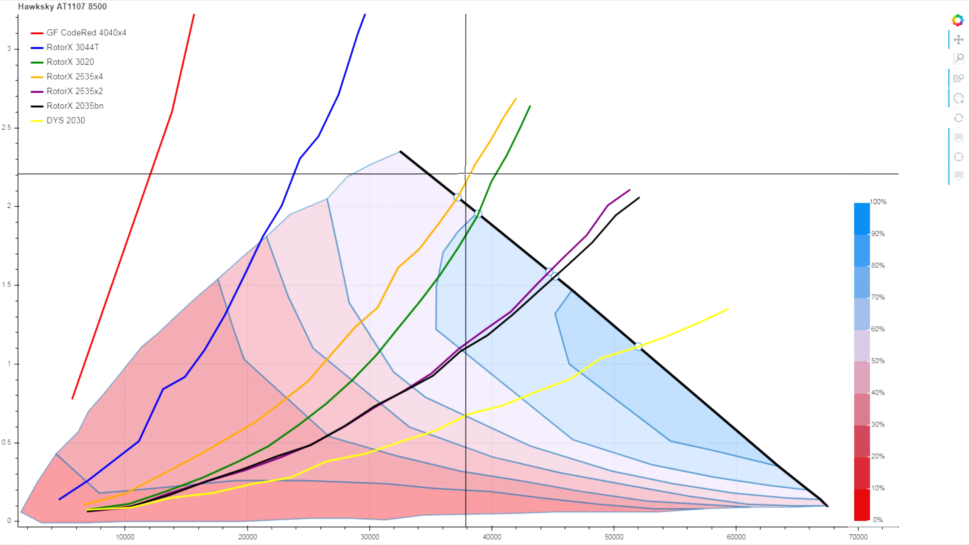
{"action": "mouse_move", "coordinate": [343, 97]}
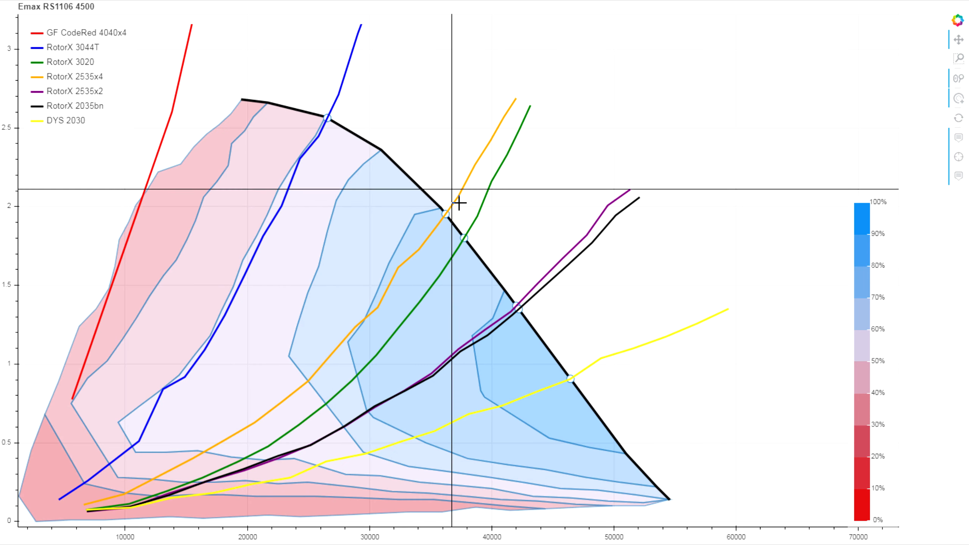
{"action": "mouse_move", "coordinate": [458, 203]}
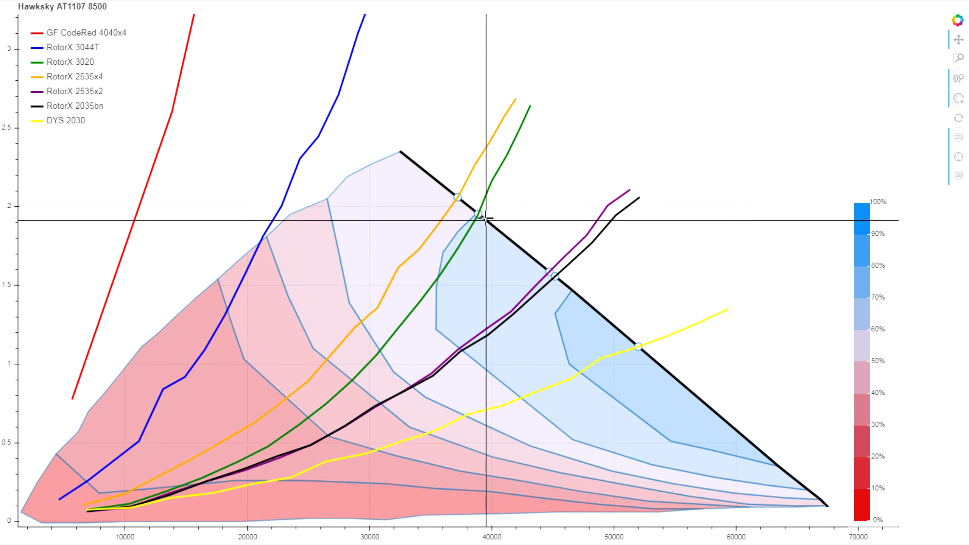
{"action": "mouse_move", "coordinate": [689, 358]}
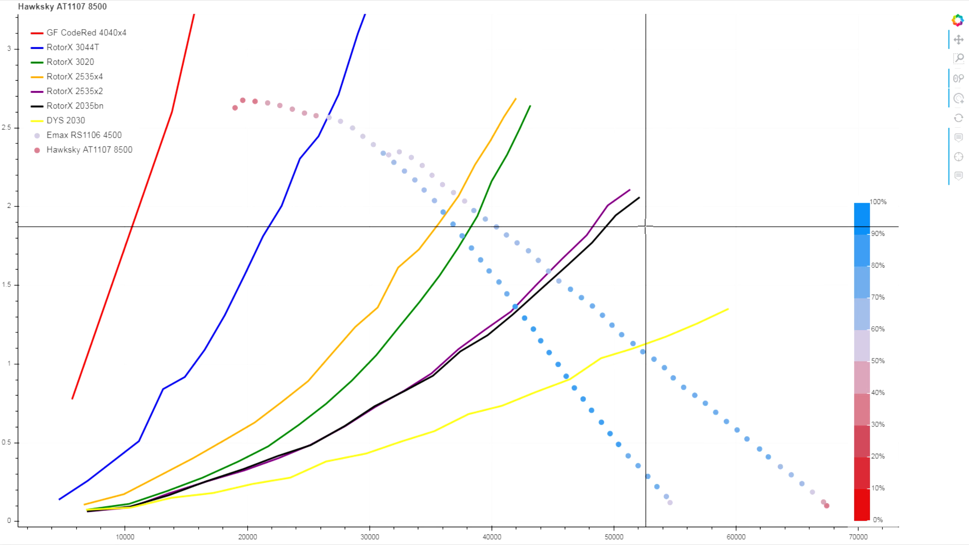
{"action": "mouse_move", "coordinate": [679, 299]}
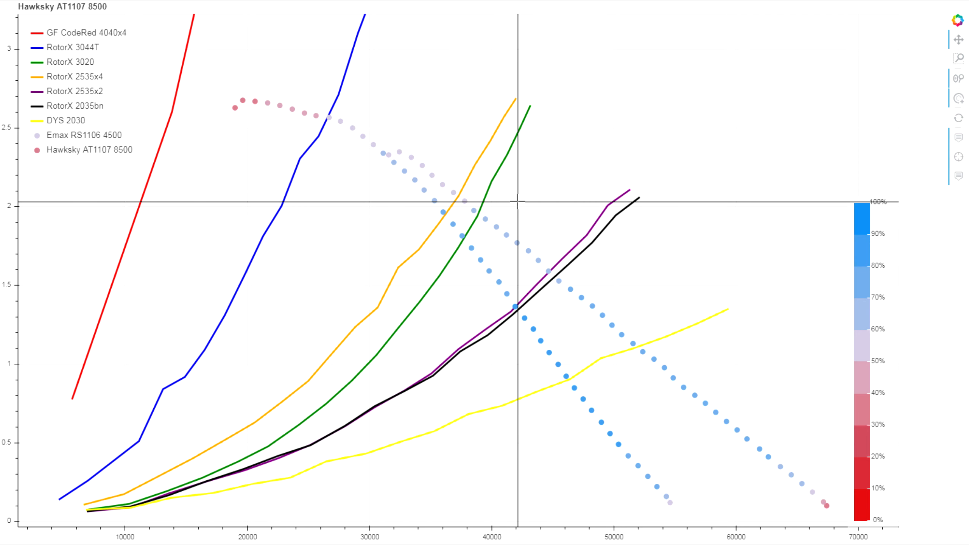
{"action": "mouse_move", "coordinate": [494, 200]}
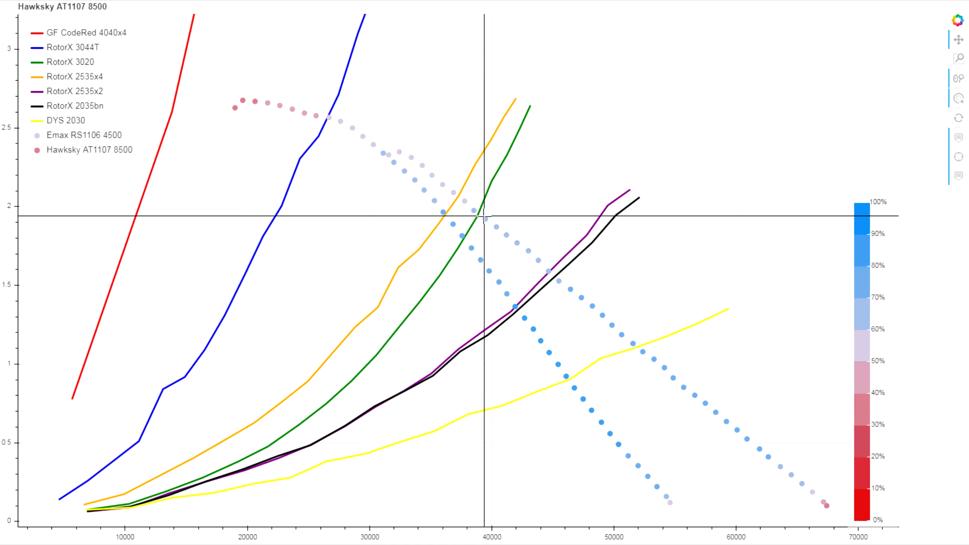
{"action": "mouse_move", "coordinate": [483, 217]}
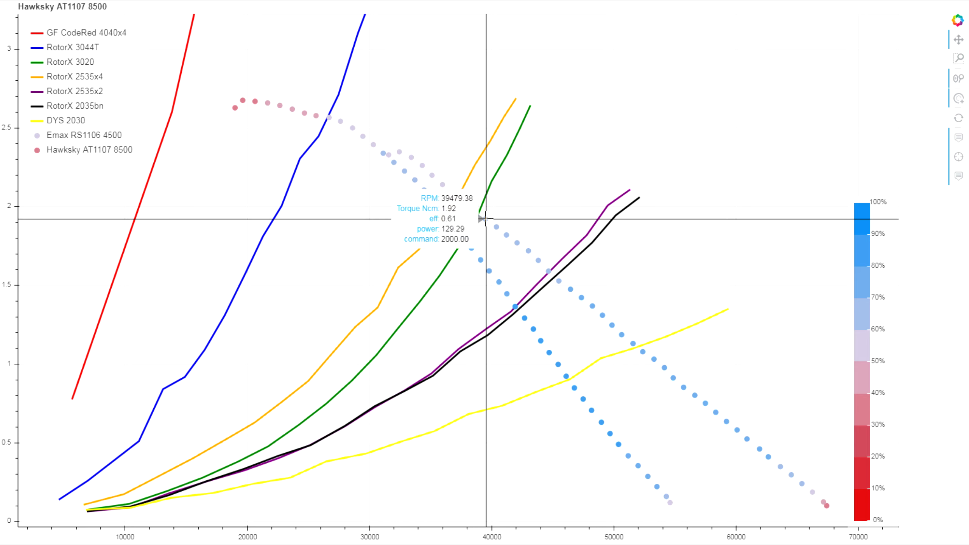
{"action": "mouse_move", "coordinate": [559, 288]}
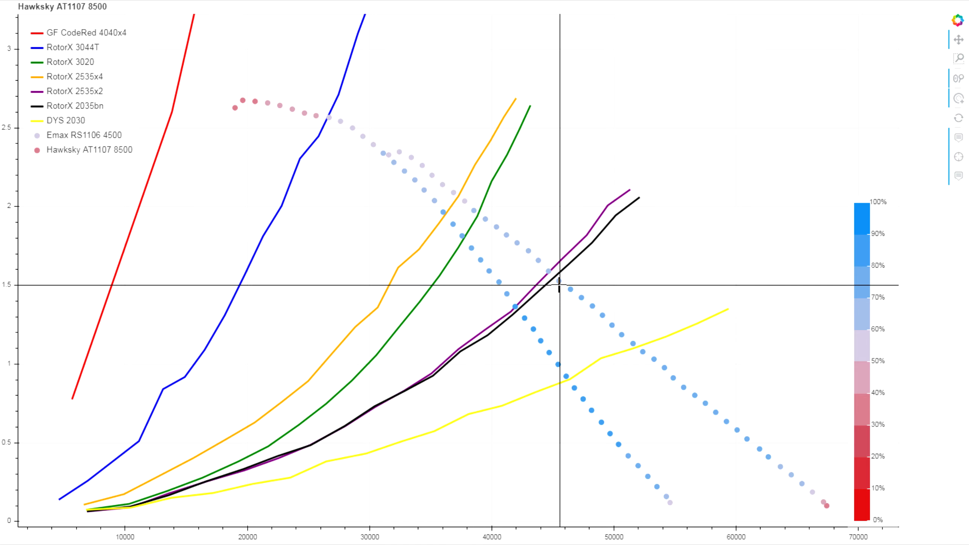
{"action": "mouse_move", "coordinate": [560, 286]}
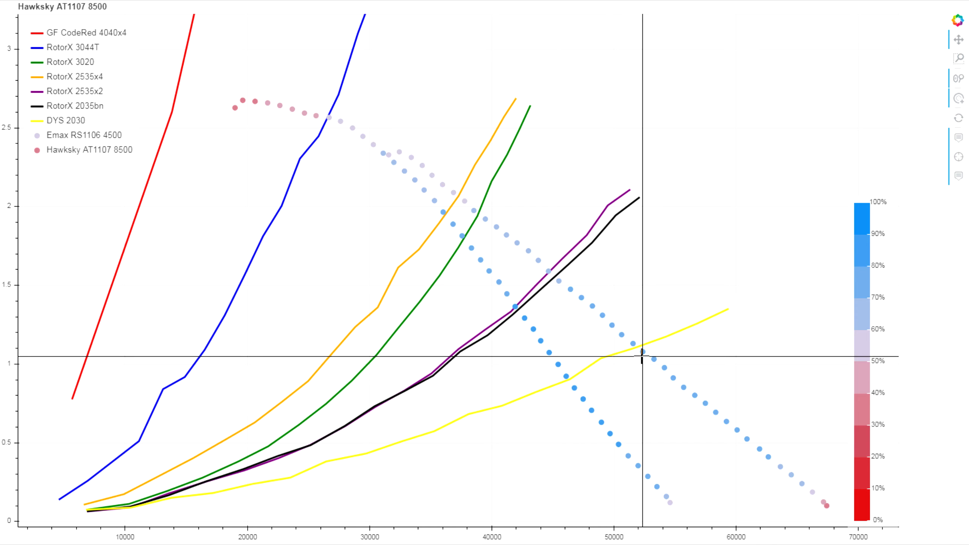
{"action": "mouse_move", "coordinate": [631, 355]}
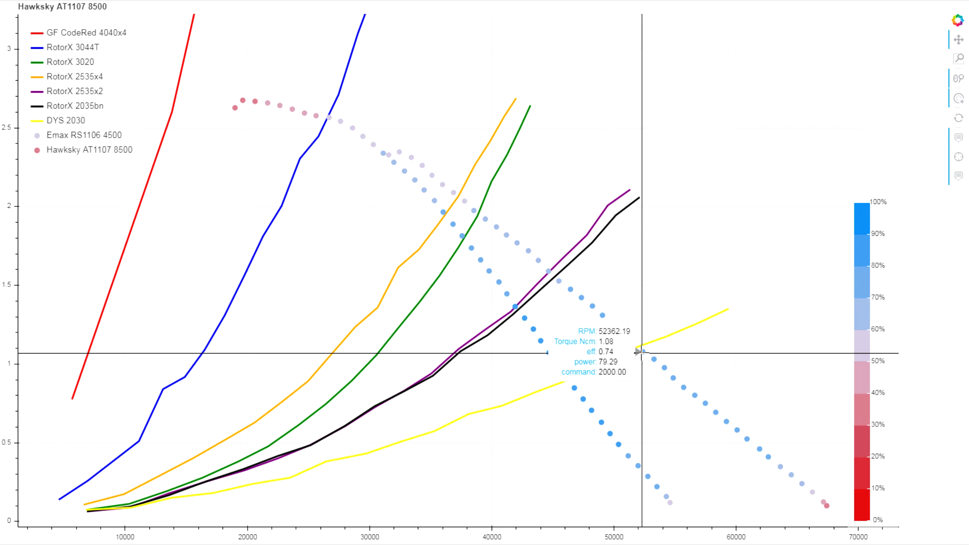